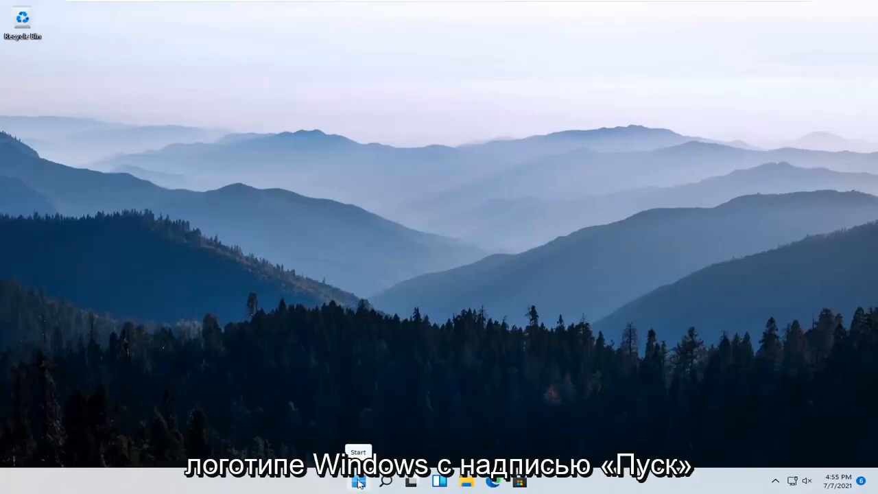
- Launch Settings from the Start button's quick link menu and go to Accounts
right_click(358, 481)
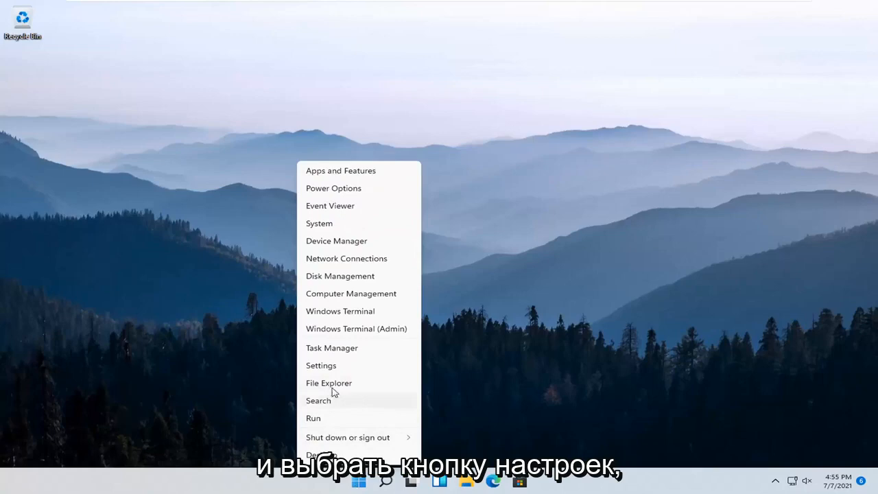
left_click(321, 364)
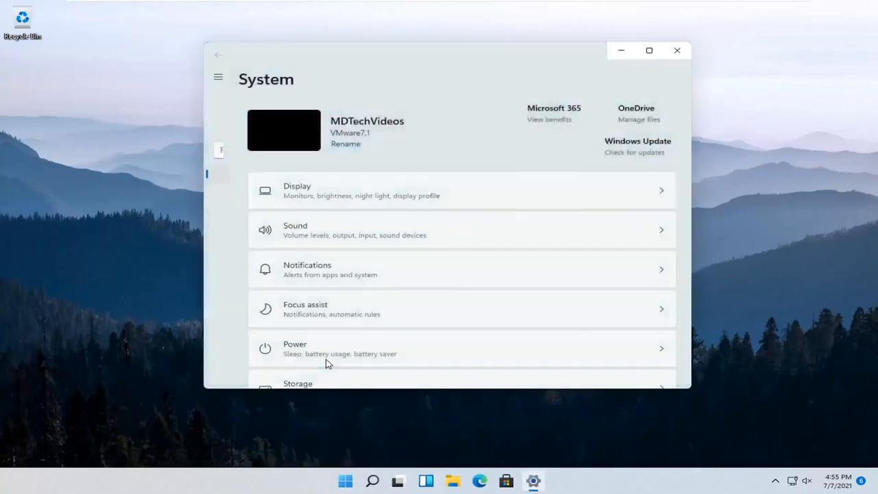
left_click(250, 262)
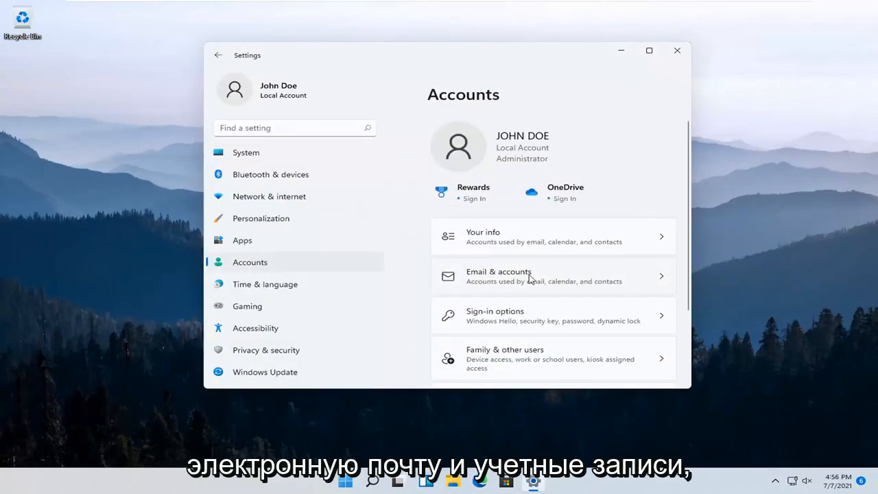
- Show the Email & accounts page under Accounts
left_click(553, 275)
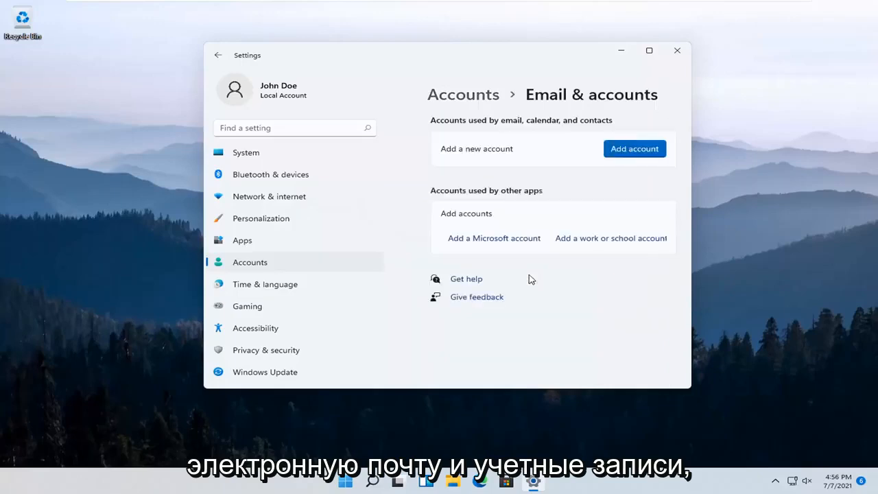
mouse_move(527, 197)
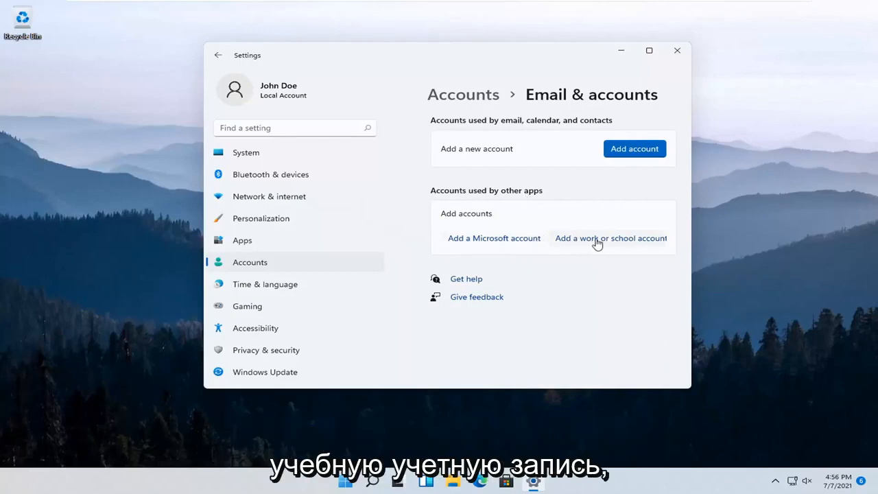
- Start adding a work or school account, dismiss the Microsoft sign-in, then close Settings
left_click(609, 239)
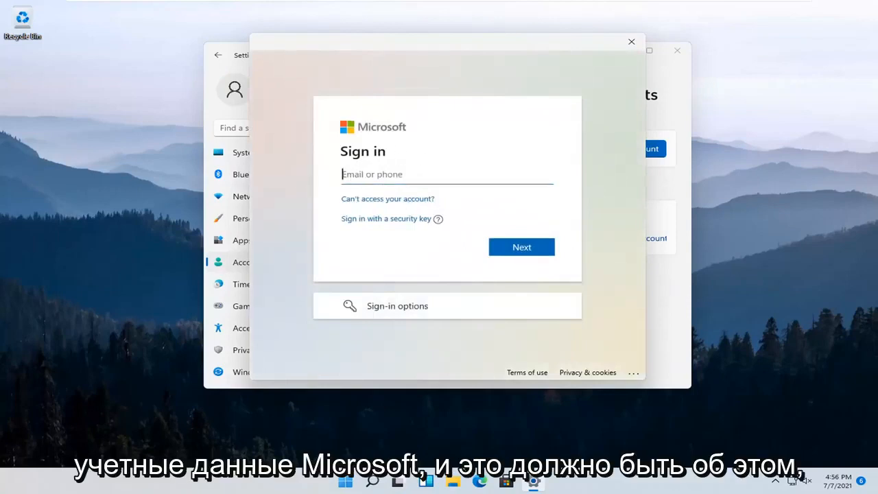
mouse_move(631, 41)
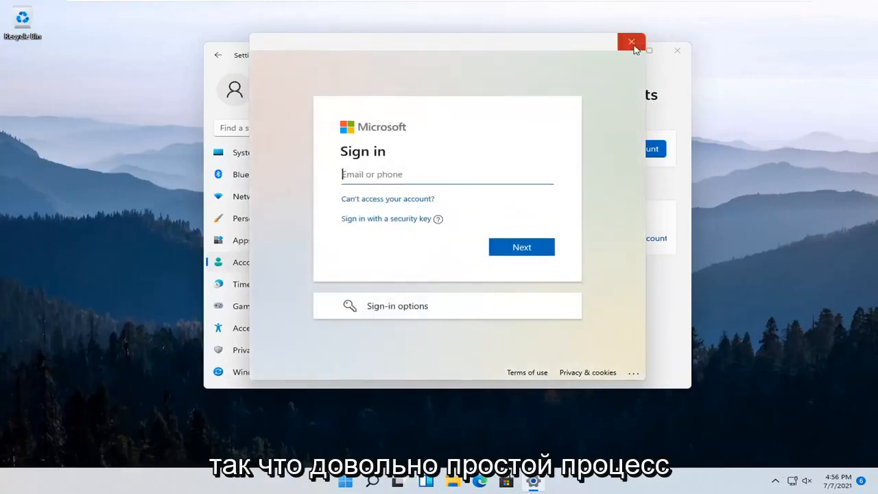
left_click(631, 41)
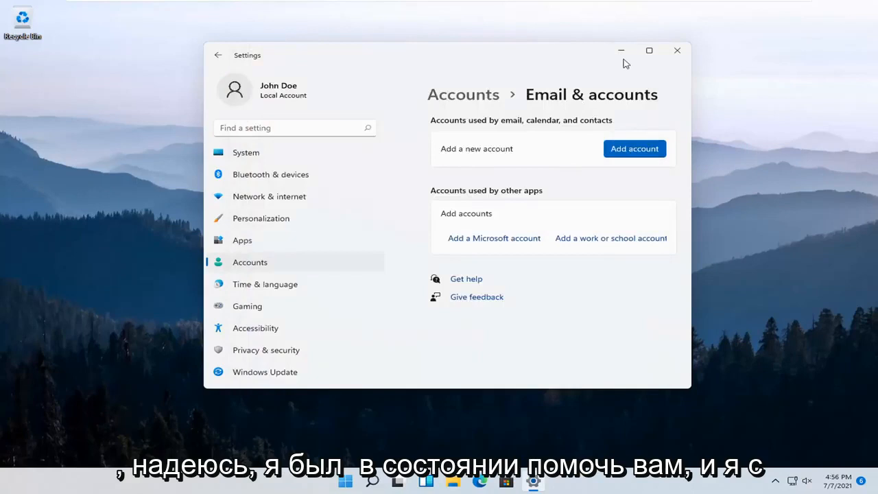
left_click(677, 49)
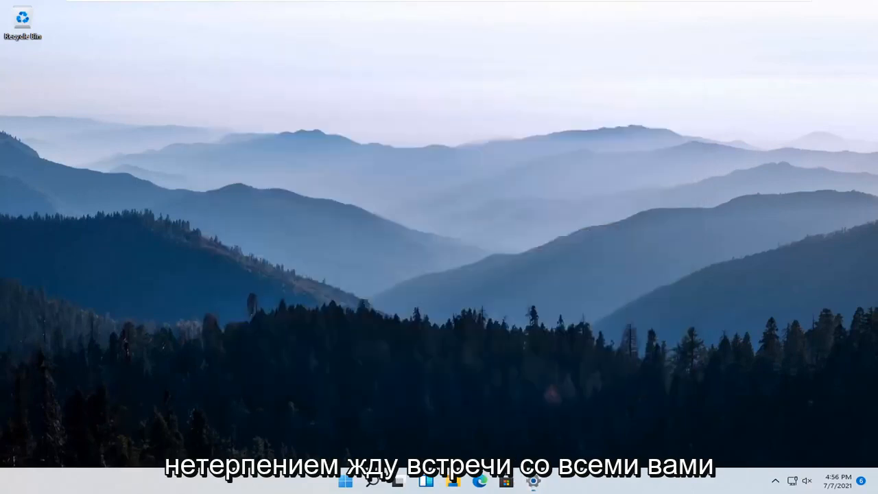